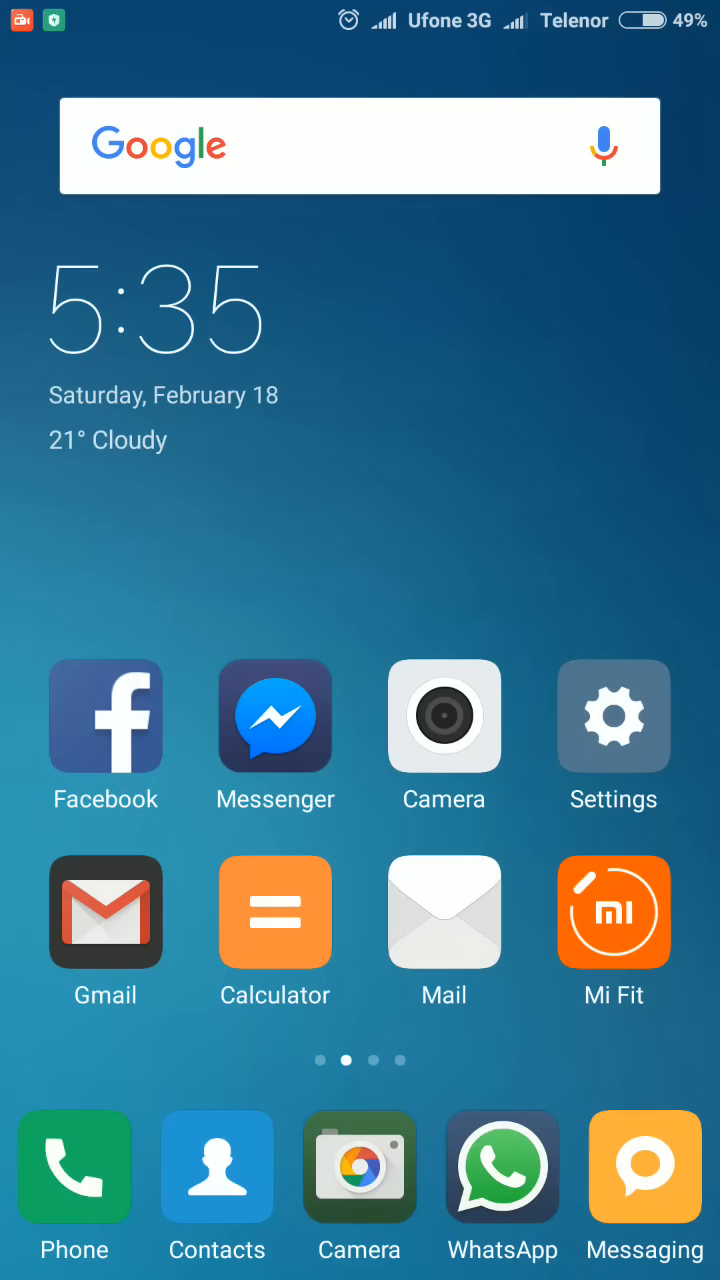
# Reach the Power page showing 49% battery and battery saver off.
pyautogui.click(612, 716)
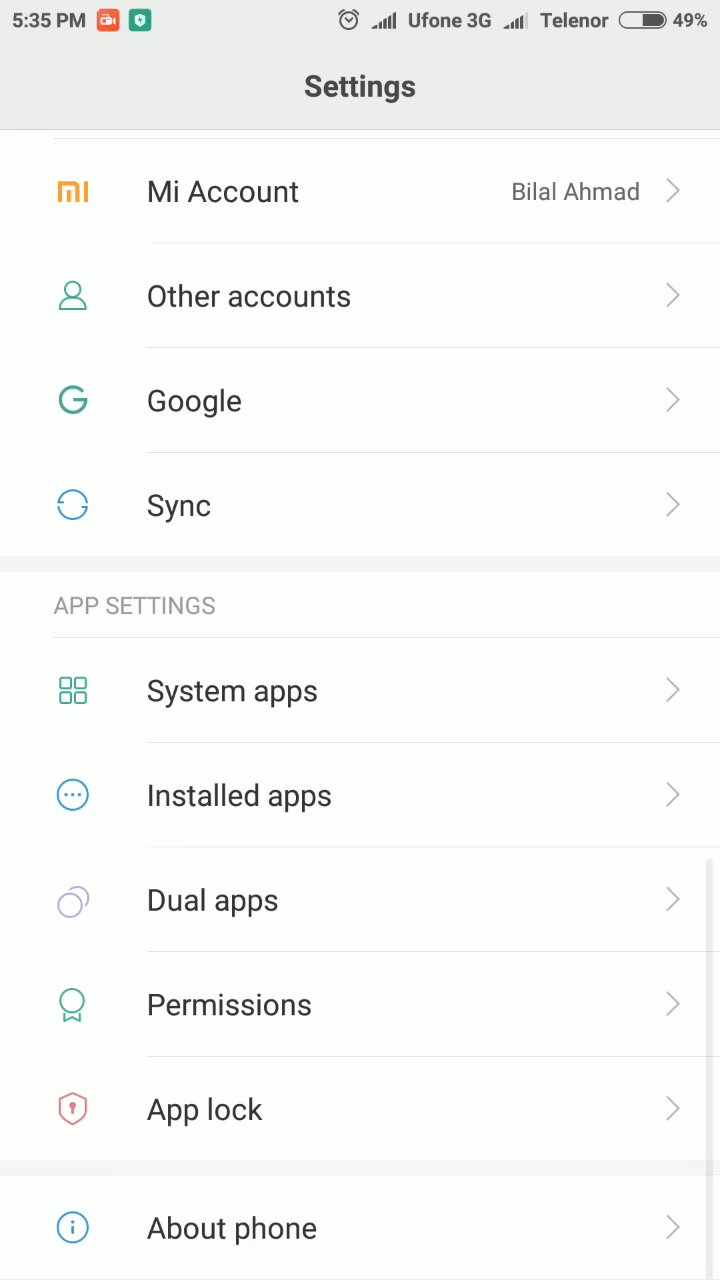
pyautogui.click(232, 1228)
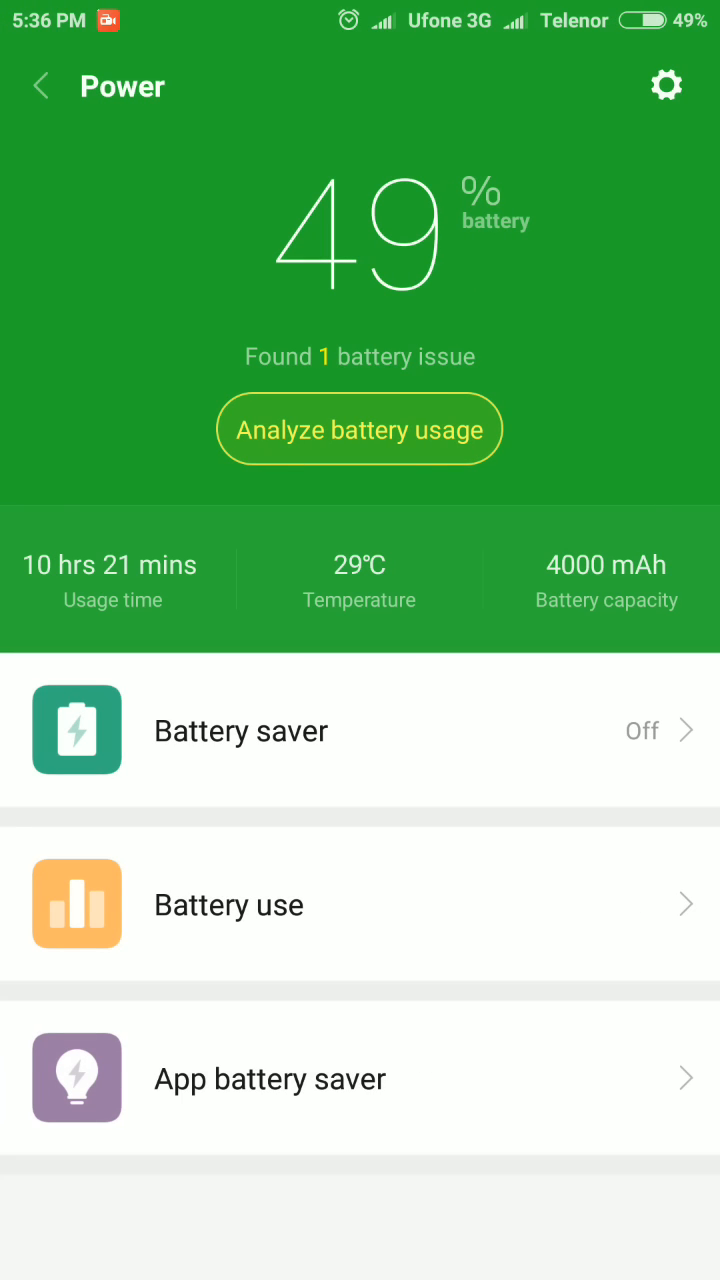
# Set 'Clear cache when device is locked' to Never and return home.
pyautogui.click(664, 84)
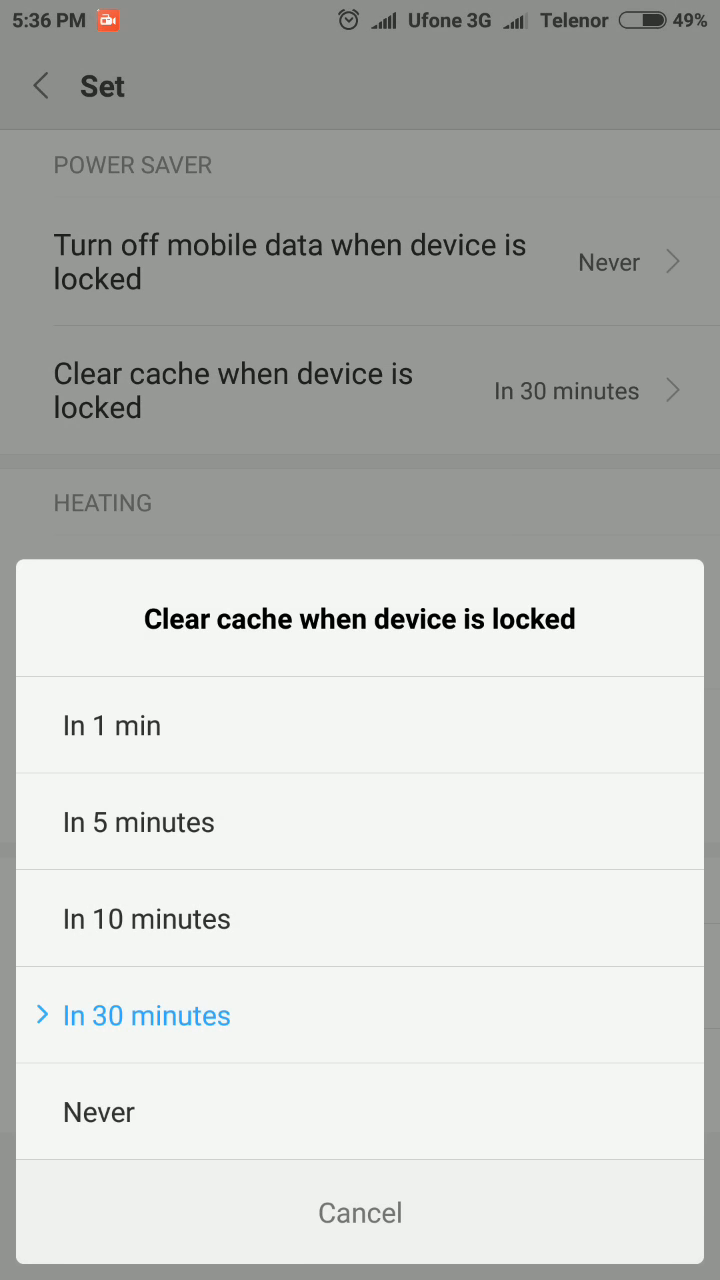
pyautogui.click(98, 1112)
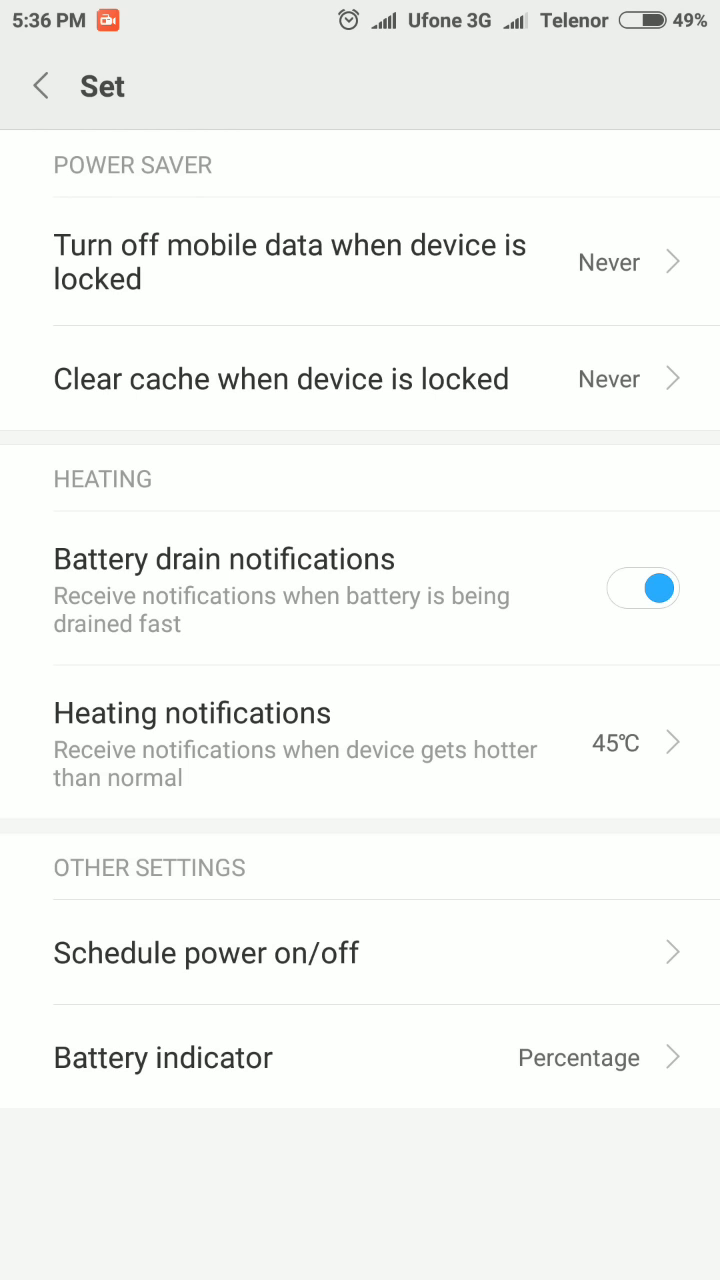
pyautogui.press('home')
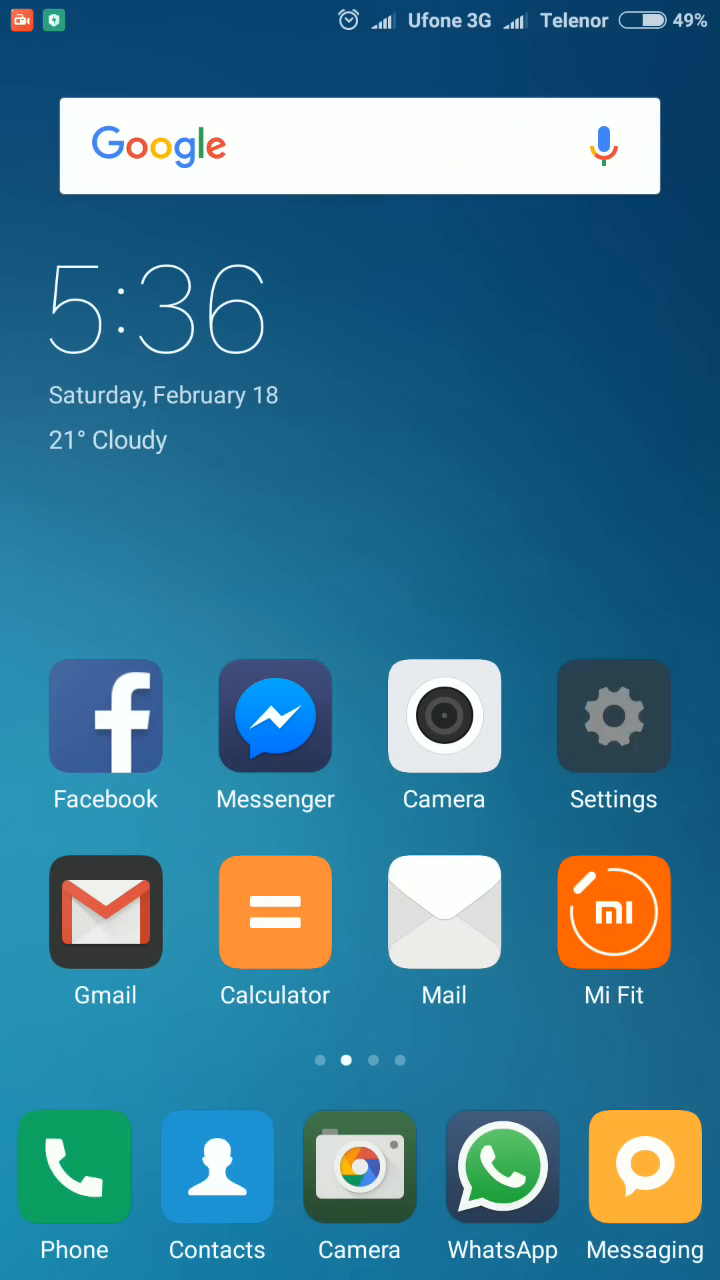
# Show the Downloaded tab of the installed apps list.
pyautogui.click(612, 716)
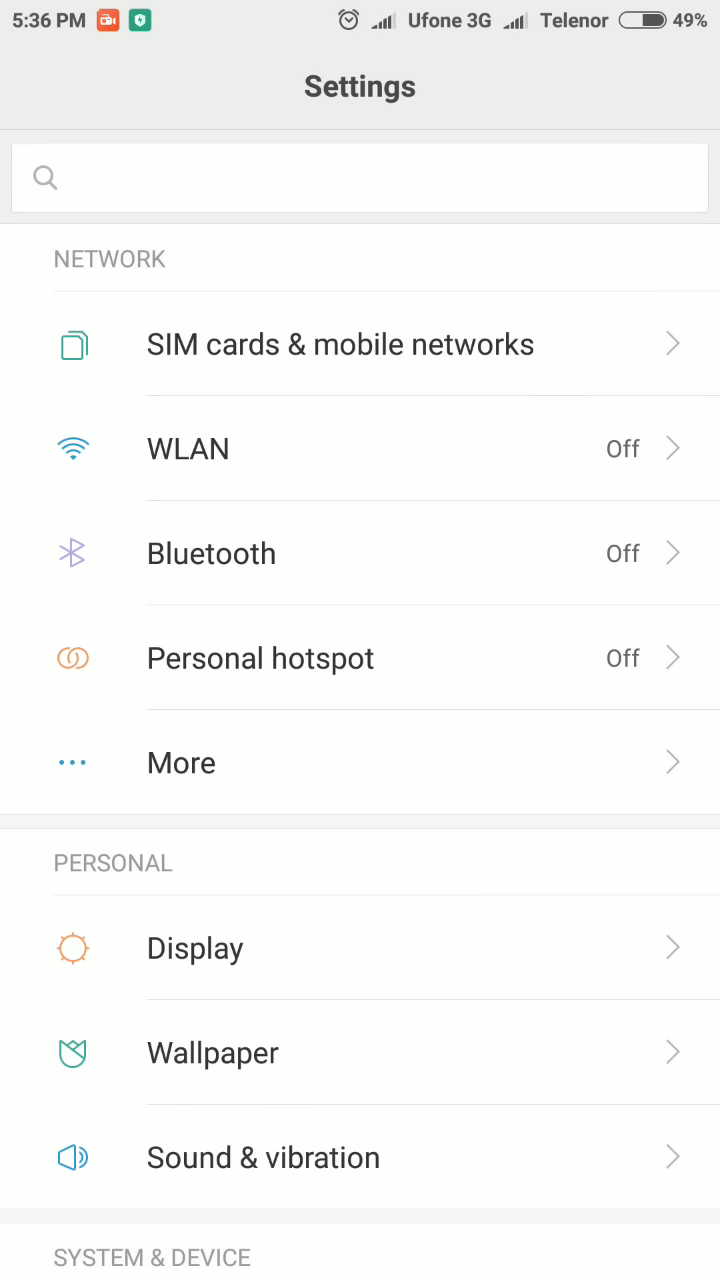
pyautogui.scroll(-3)
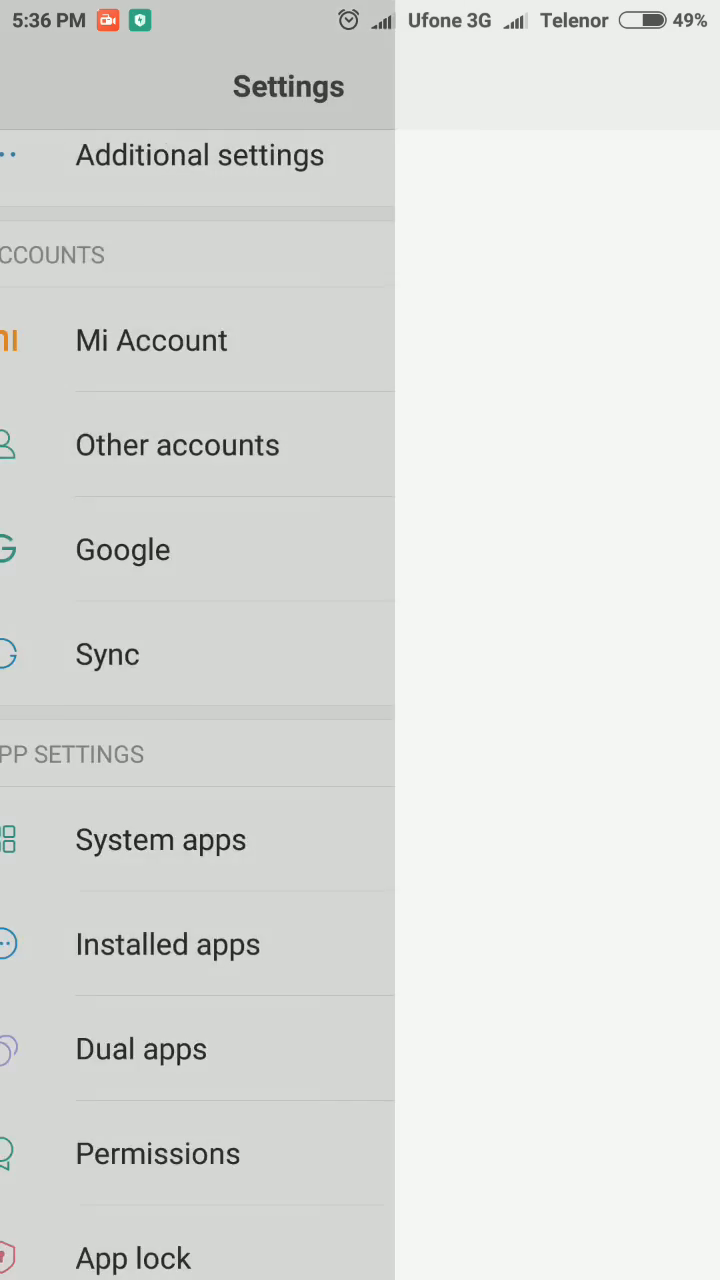
pyautogui.click(168, 944)
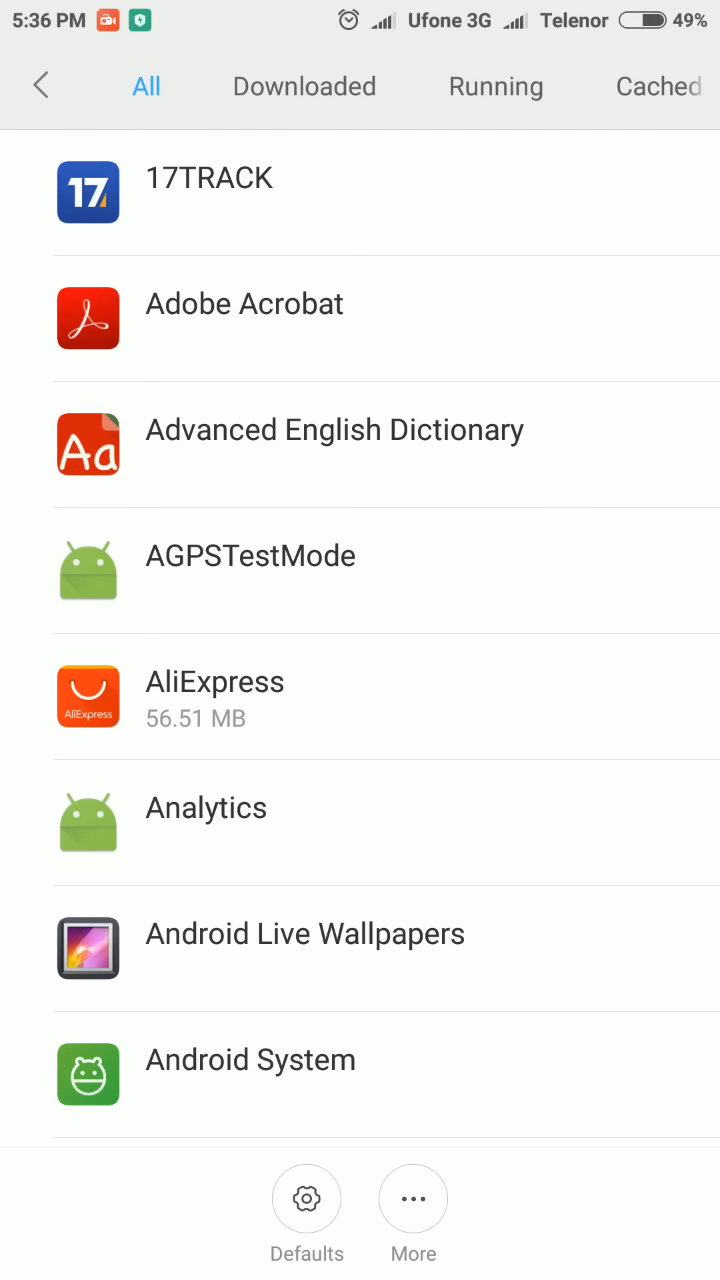
pyautogui.click(304, 86)
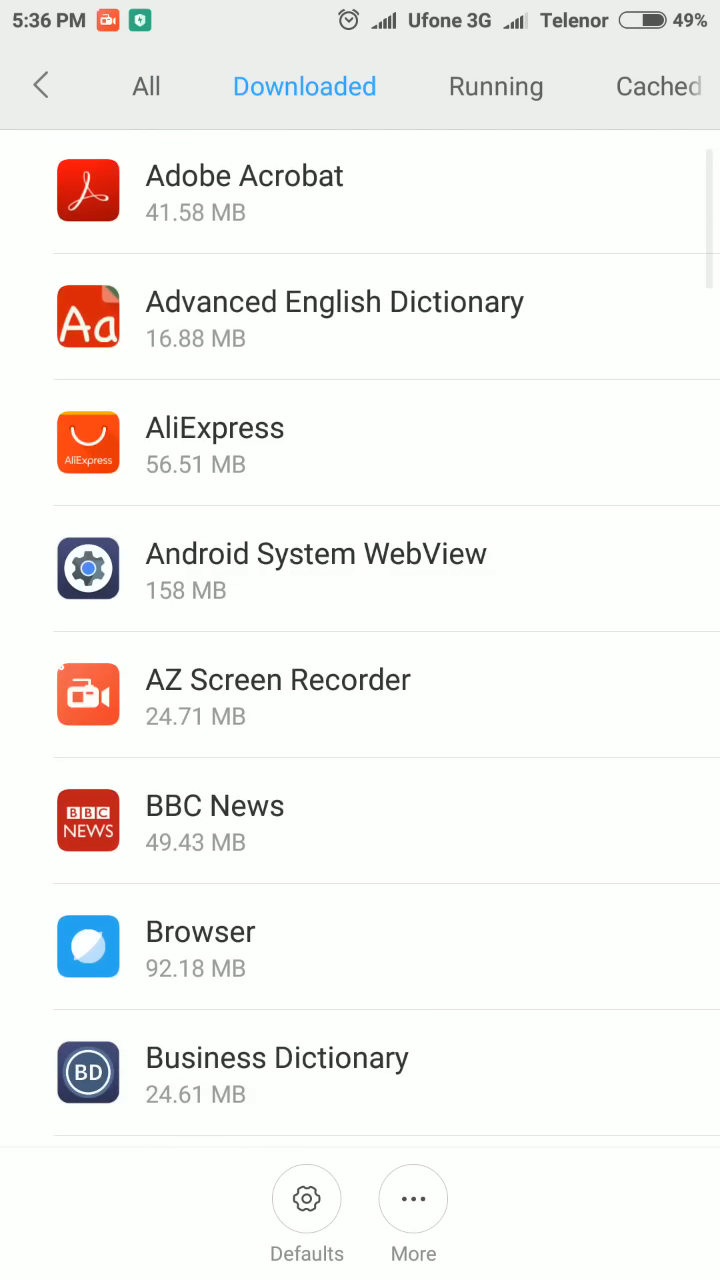
# Find Strava in the downloaded apps and show its app info page.
pyautogui.scroll(-3)
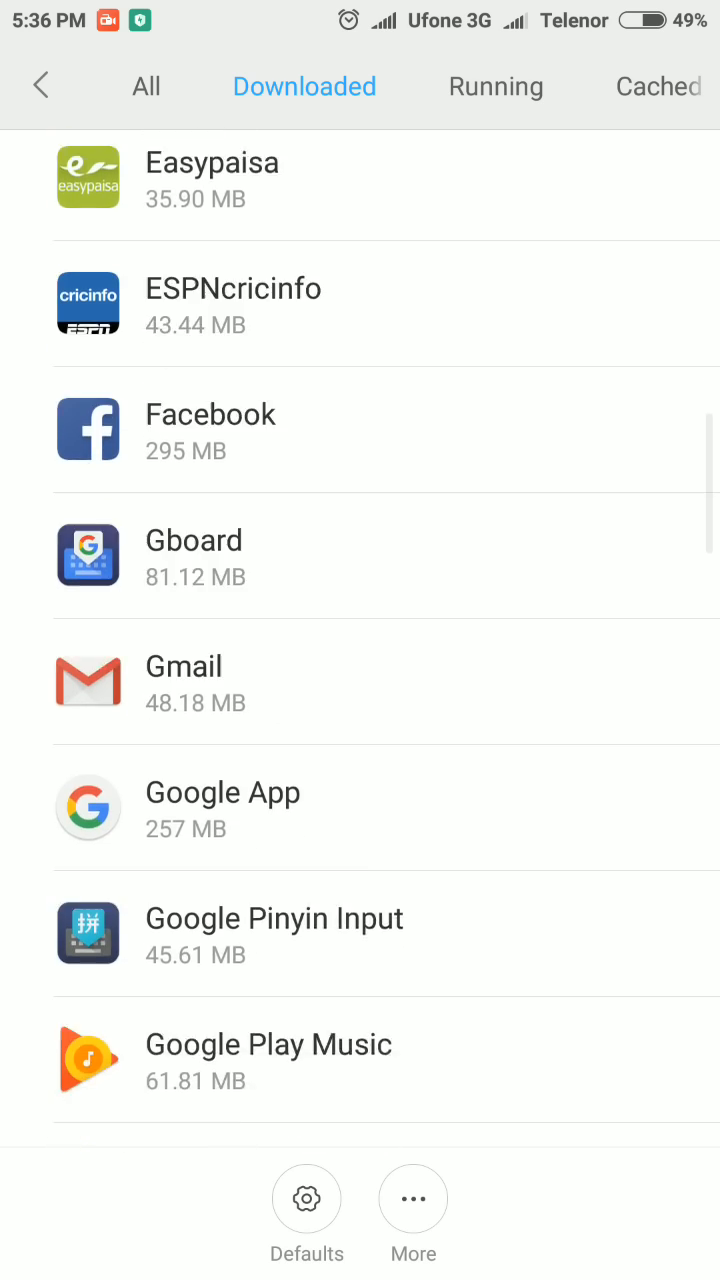
pyautogui.scroll(-3)
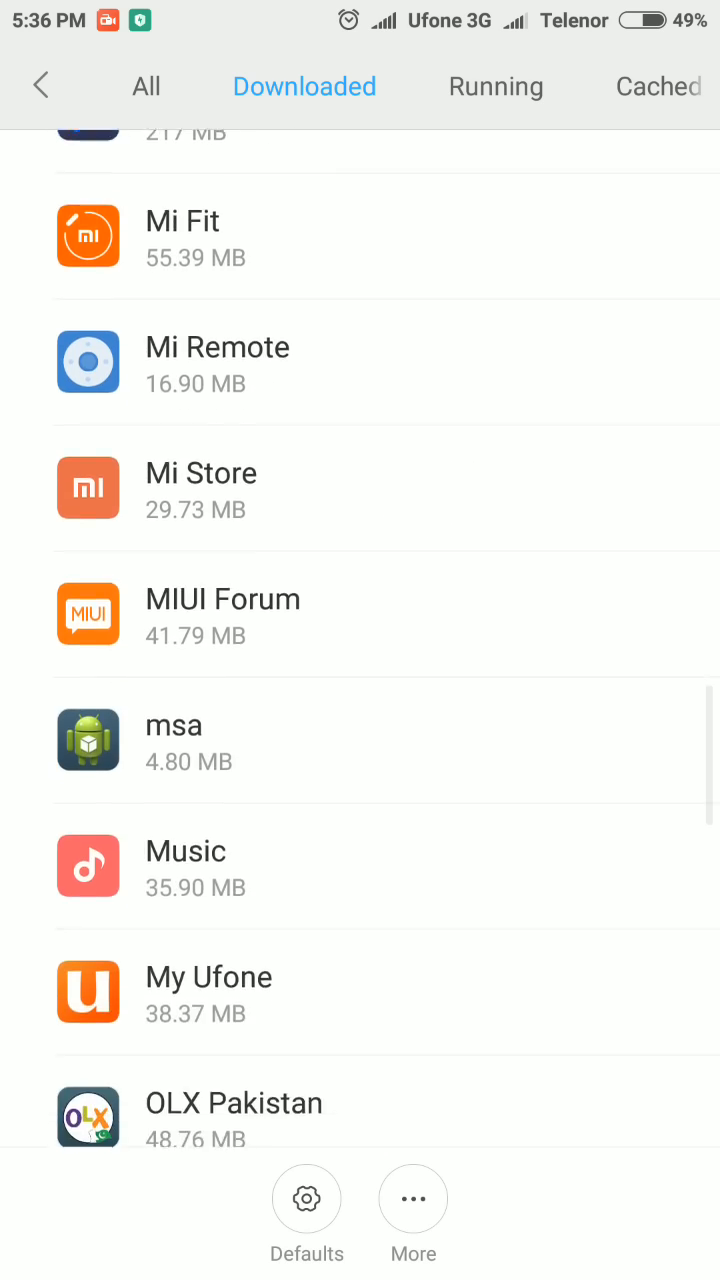
pyautogui.scroll(-3)
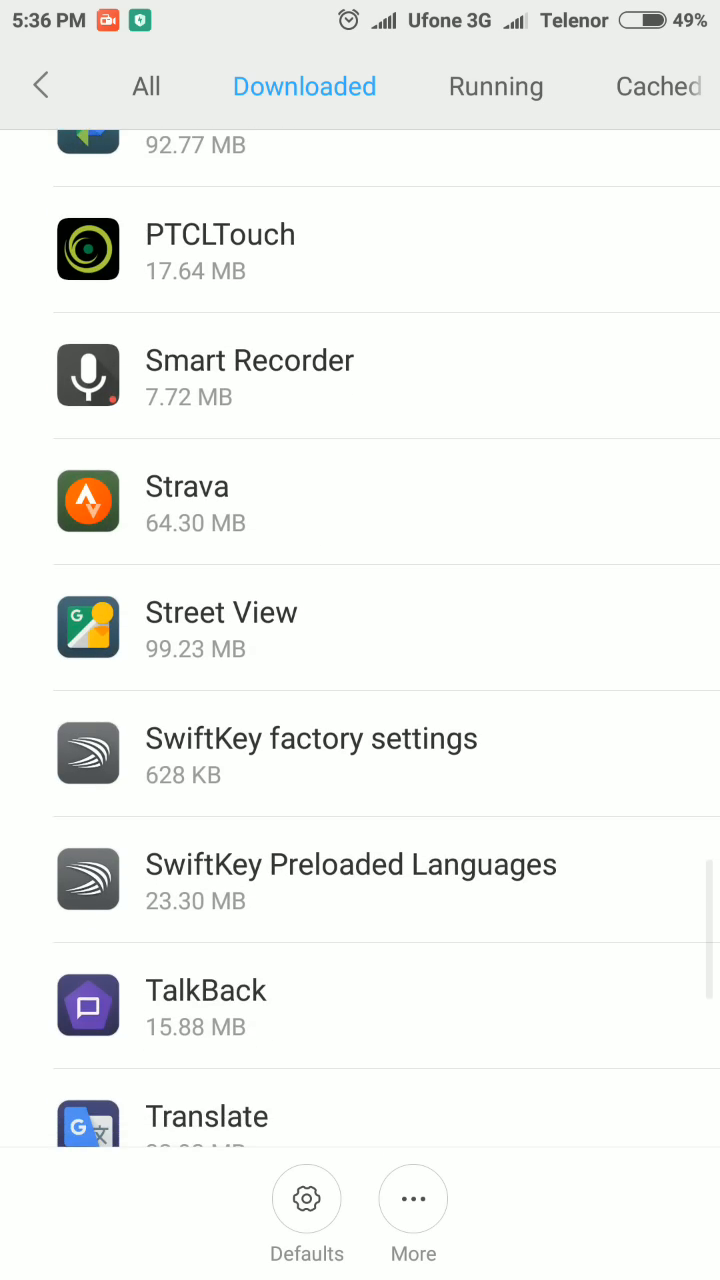
pyautogui.click(188, 504)
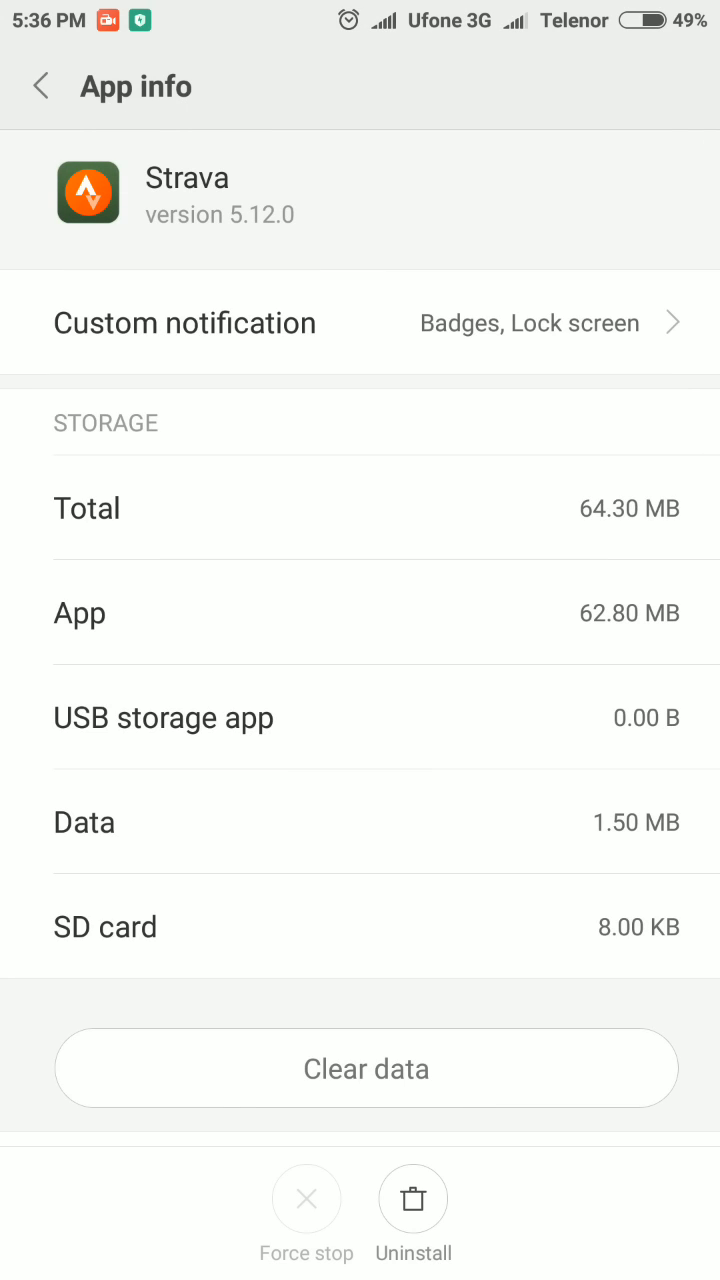
# Enable Priority and Floating notifications for Strava, then return to its app info.
pyautogui.click(184, 322)
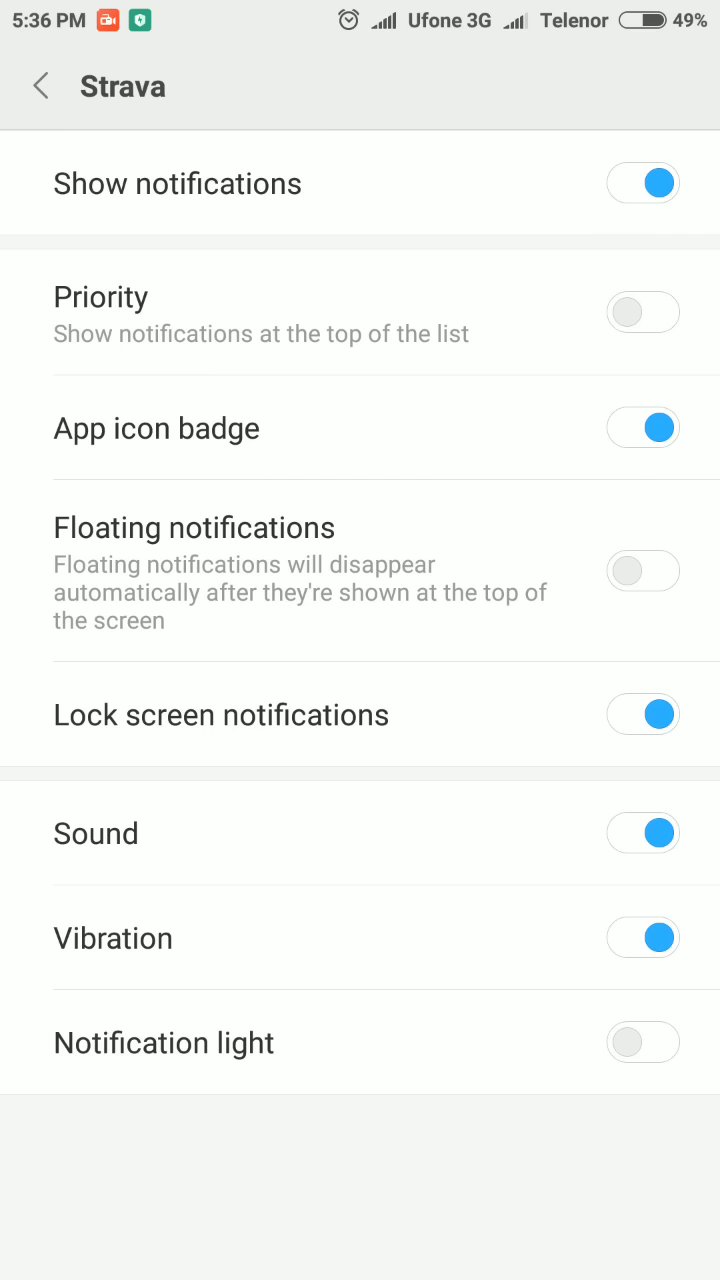
pyautogui.click(642, 312)
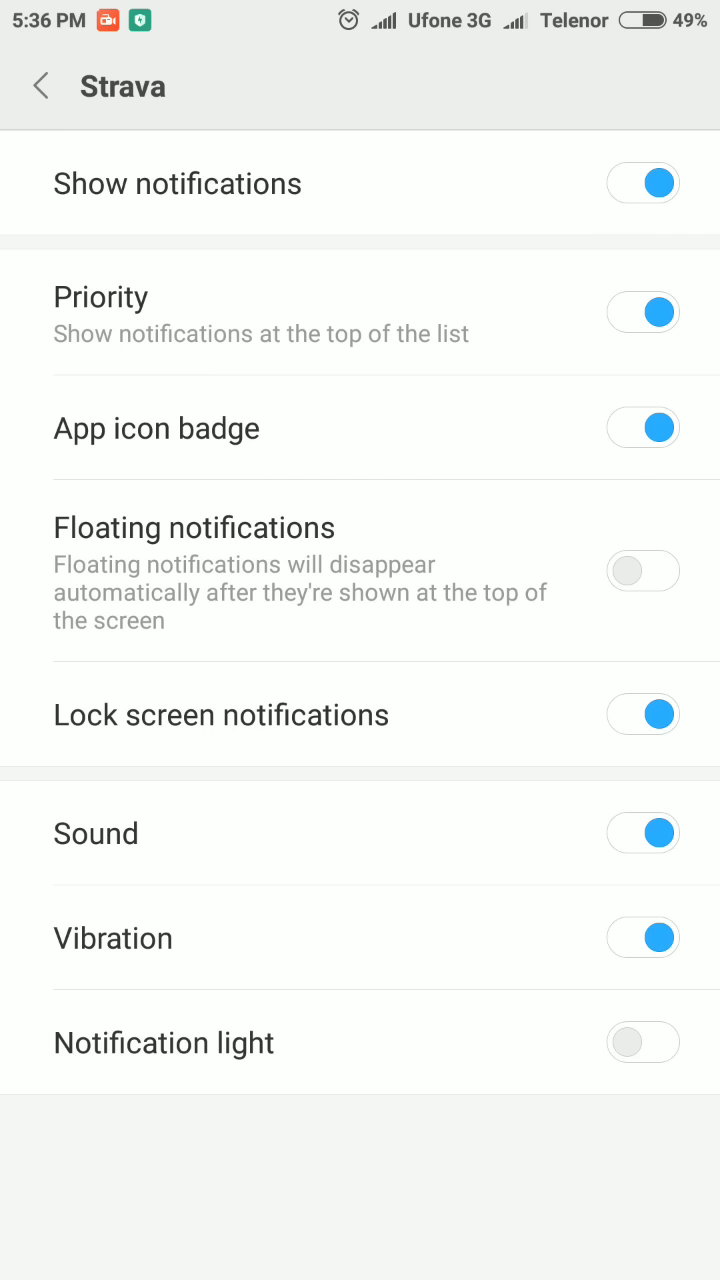
pyautogui.click(642, 570)
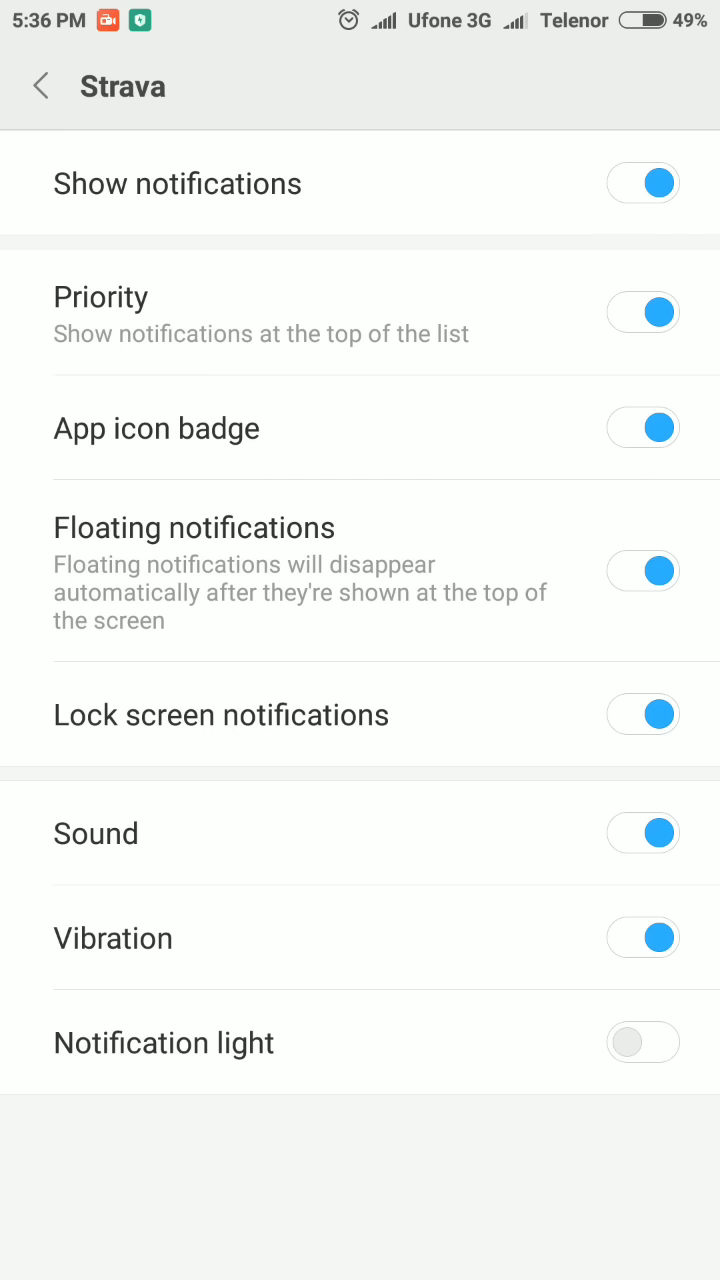
pyautogui.click(40, 86)
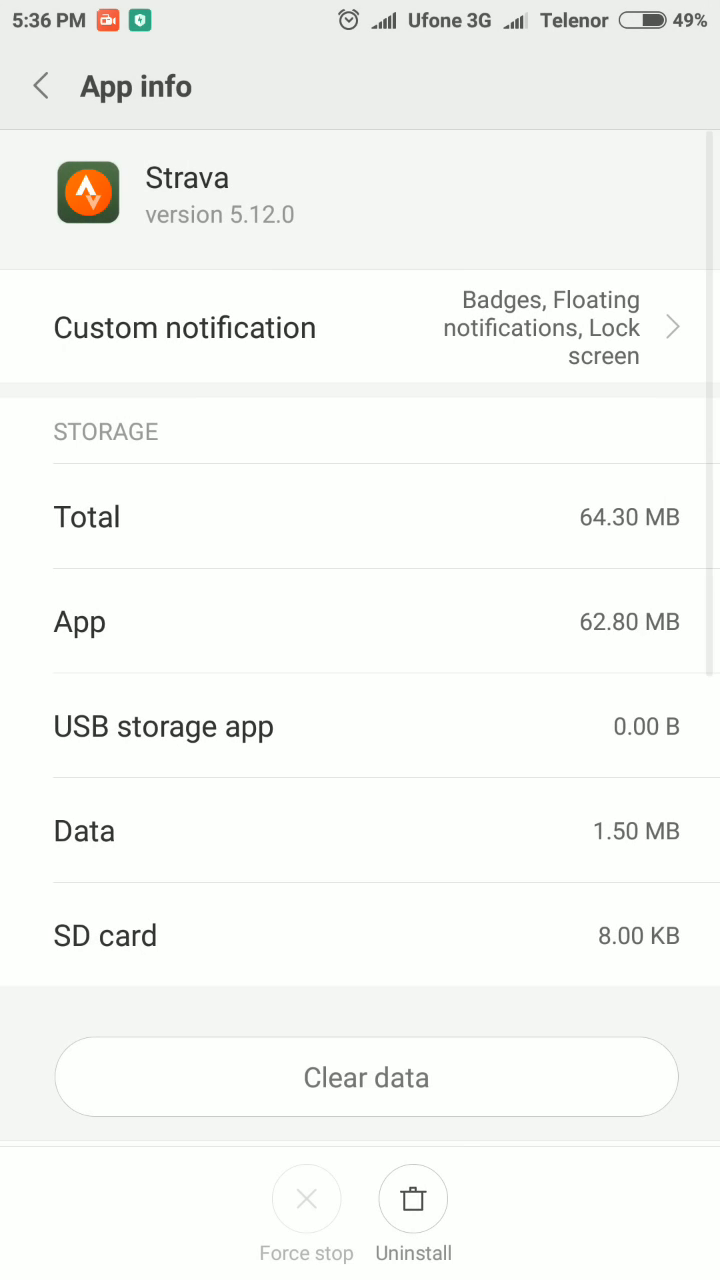
pyautogui.scroll(-3)
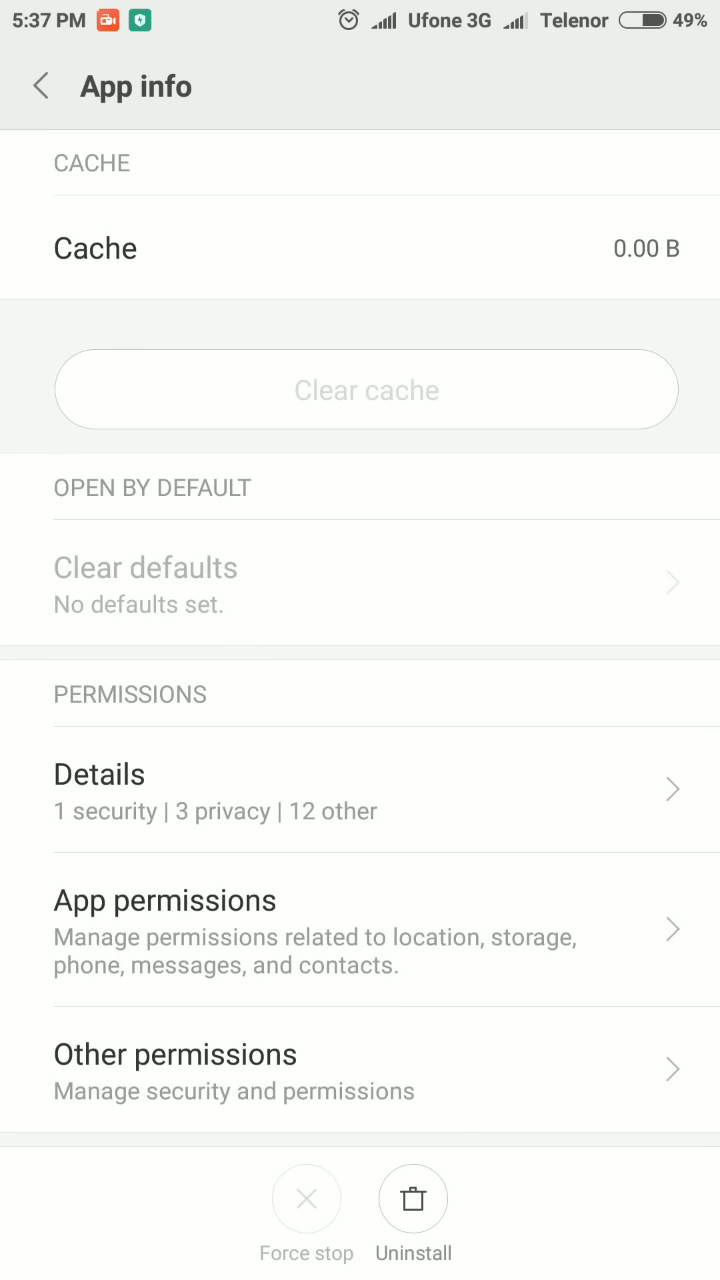
# Grant Strava the Body Sensors and Location permissions.
pyautogui.click(164, 900)
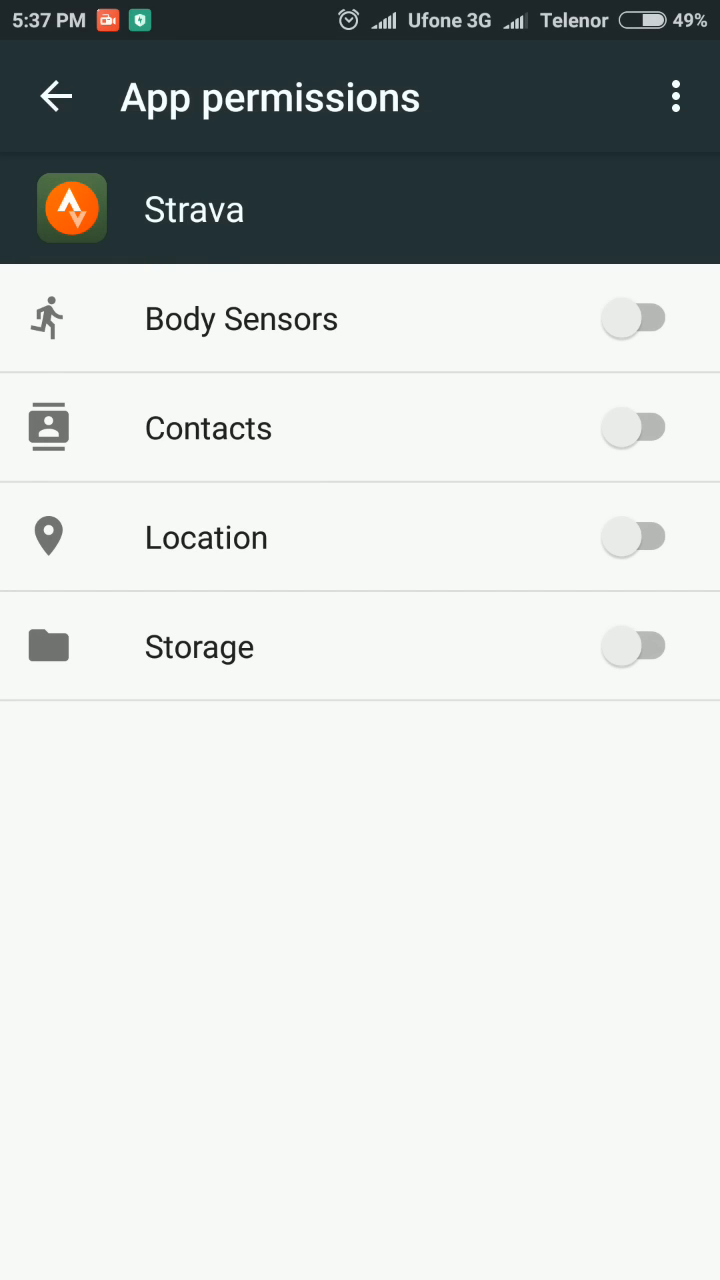
pyautogui.click(634, 318)
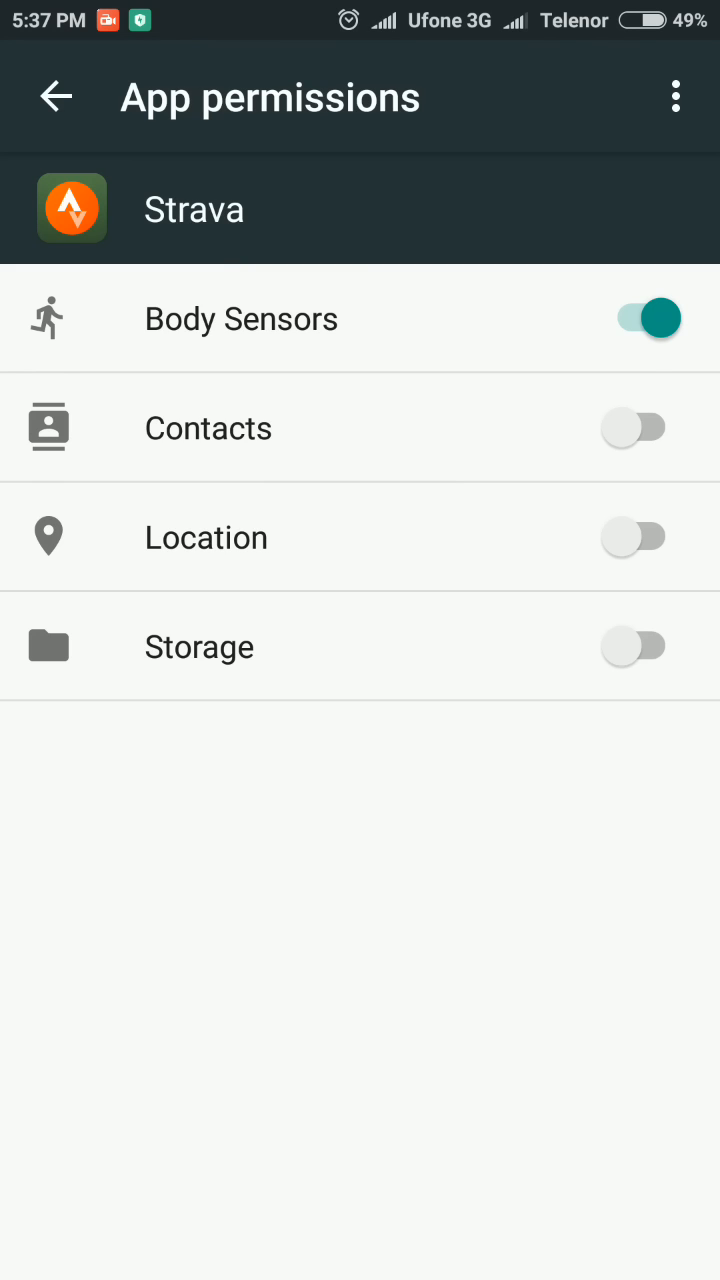
pyautogui.click(636, 536)
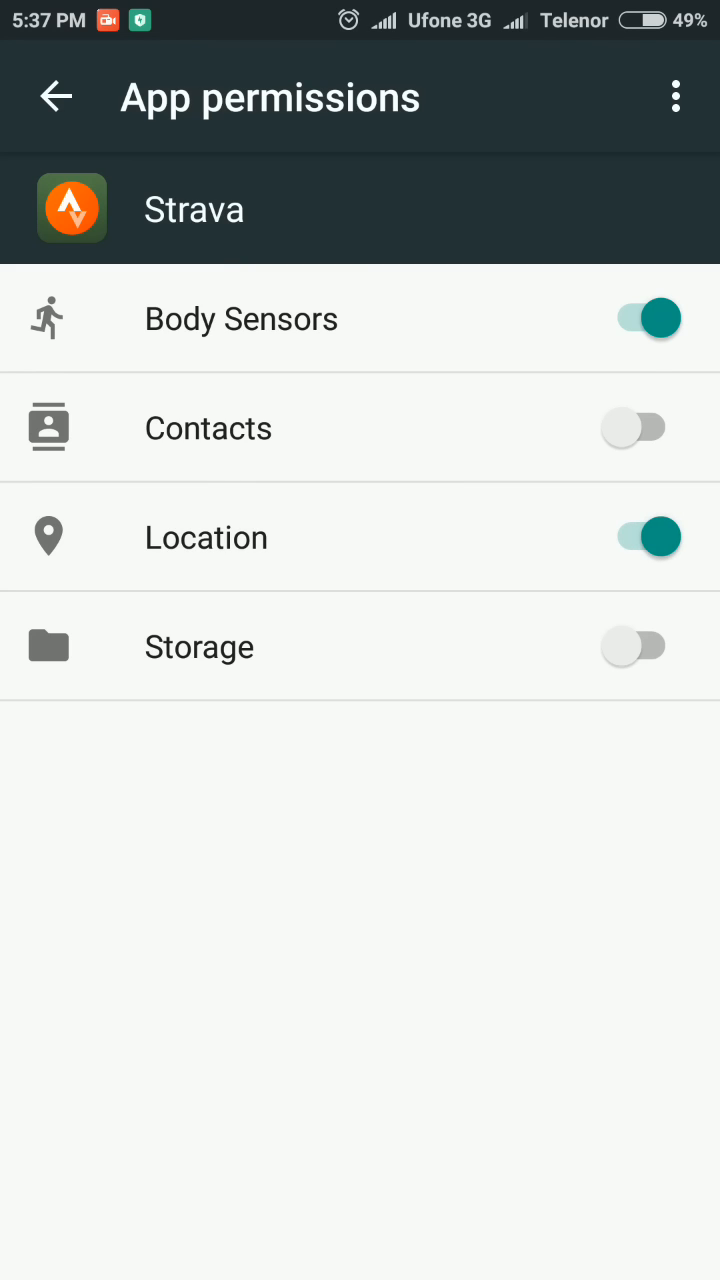
# Allow Strava to change Bluetooth connectivity and show on the lock screen.
pyautogui.click(56, 96)
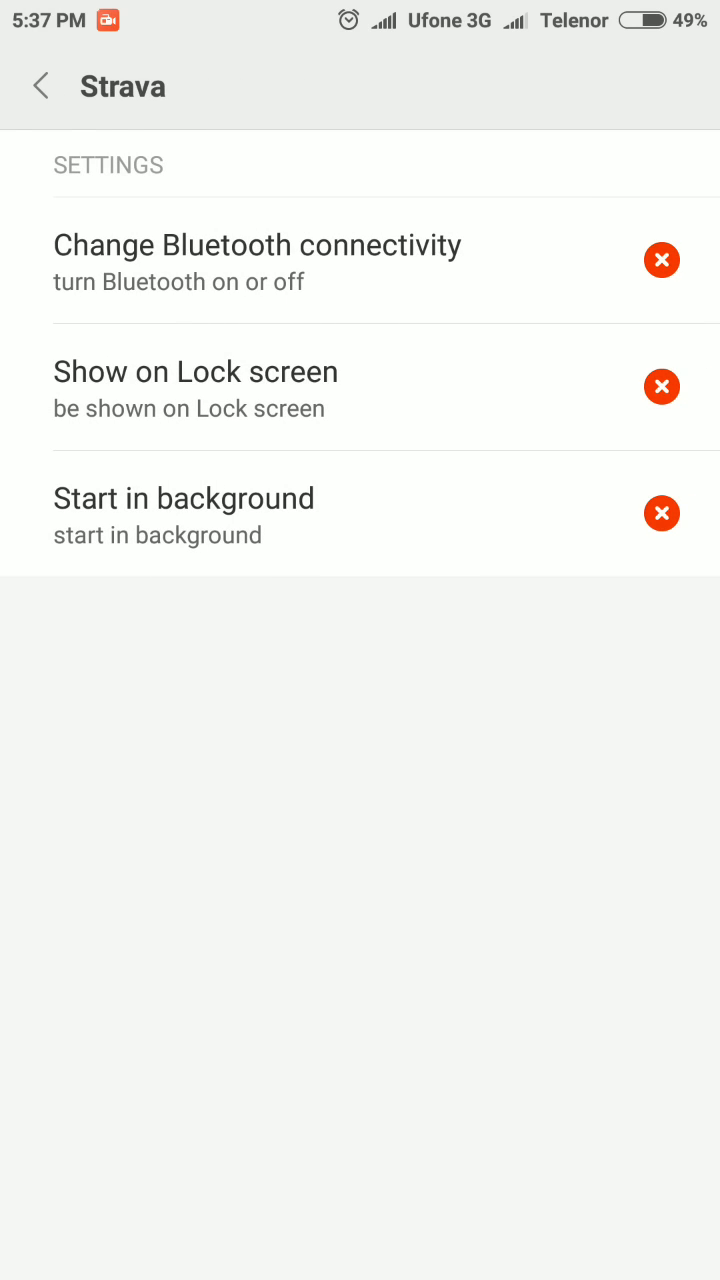
pyautogui.click(256, 244)
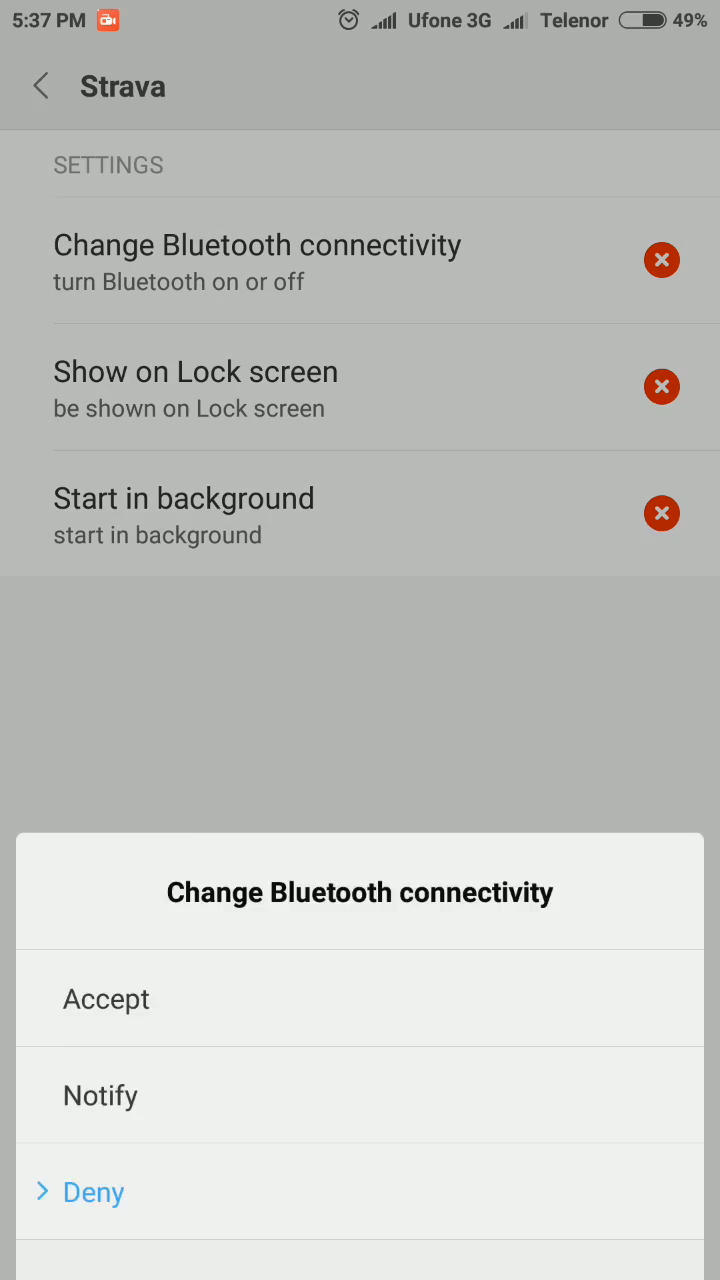
pyautogui.click(106, 1000)
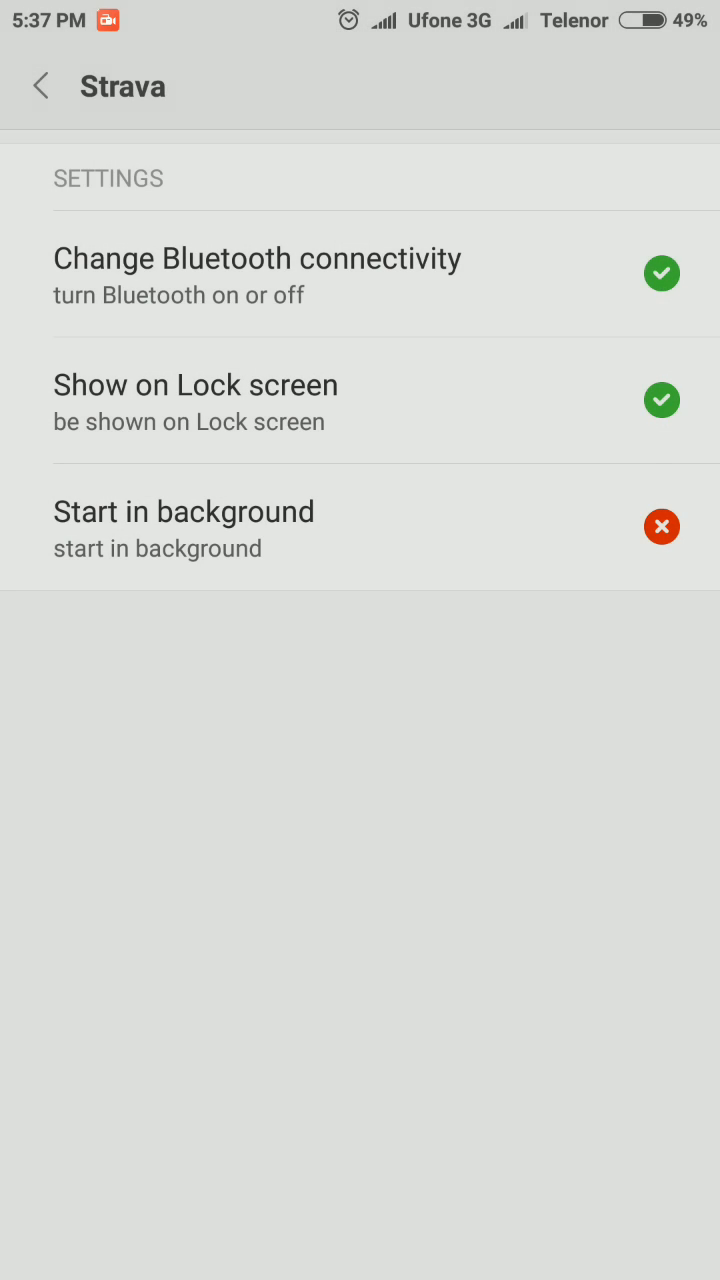
pyautogui.click(660, 528)
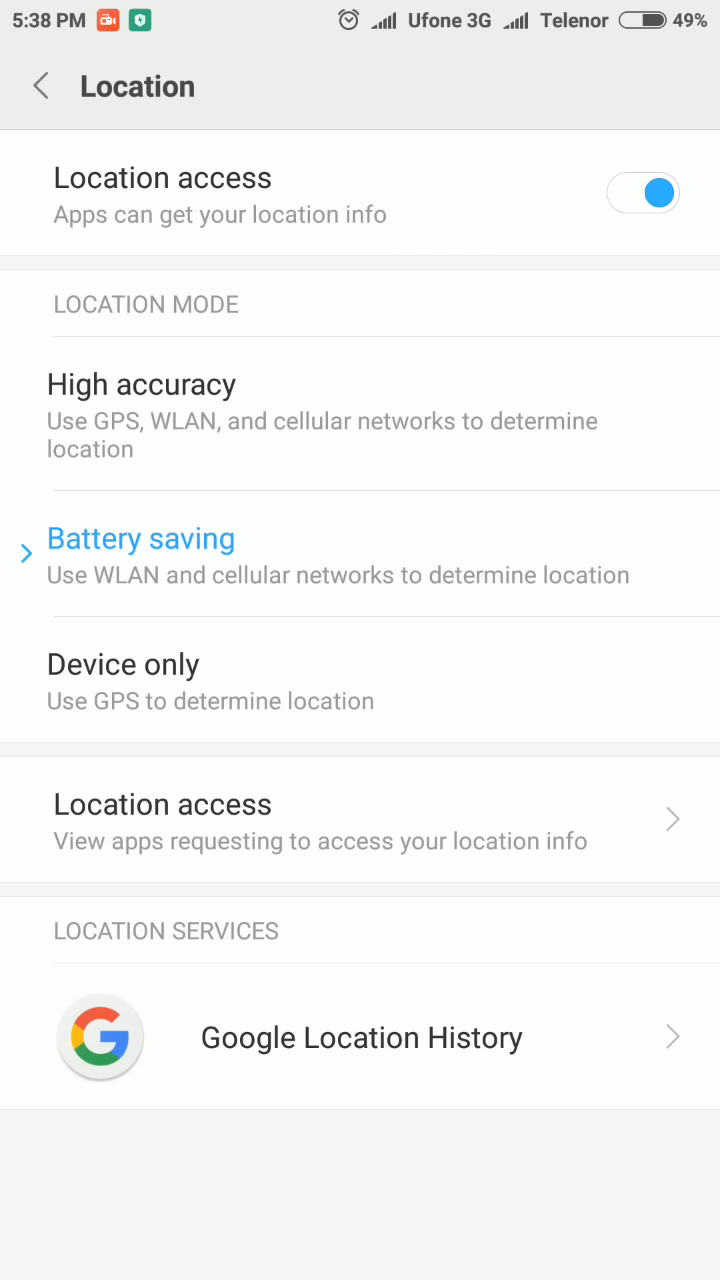
# Set Location mode to High accuracy and return to the home screen.
pyautogui.click(140, 384)
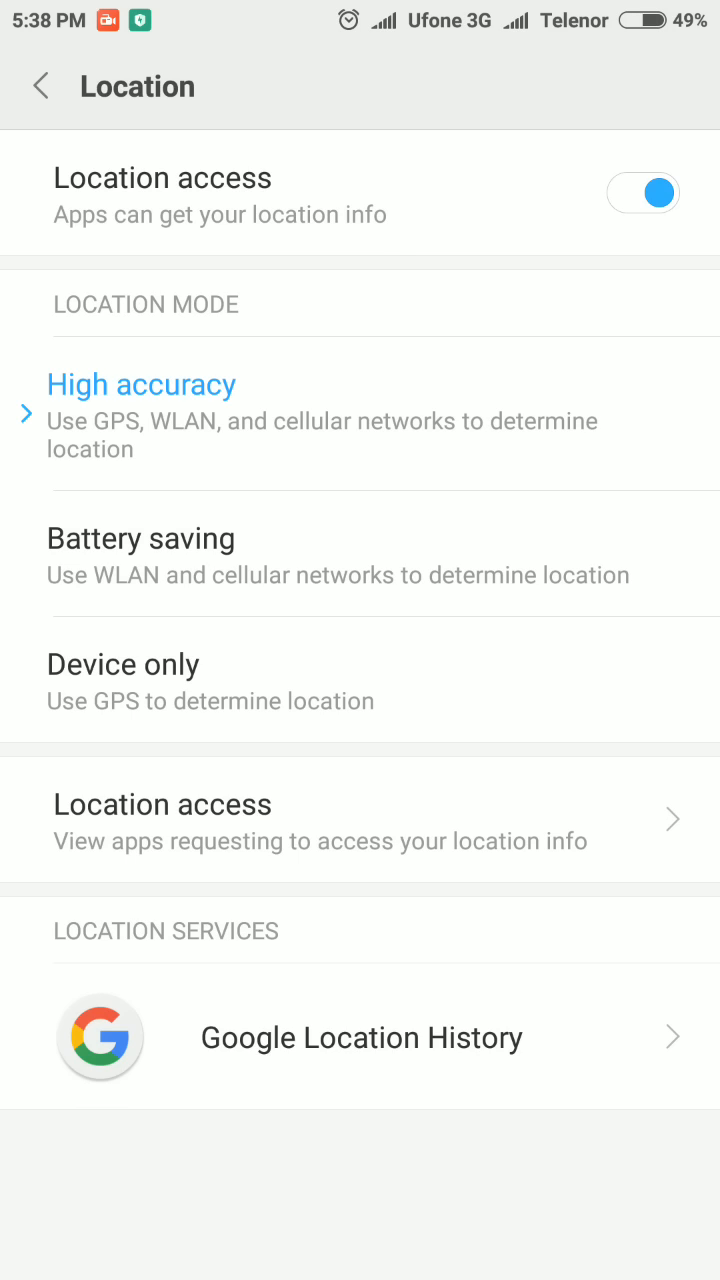
pyautogui.press('HOME')
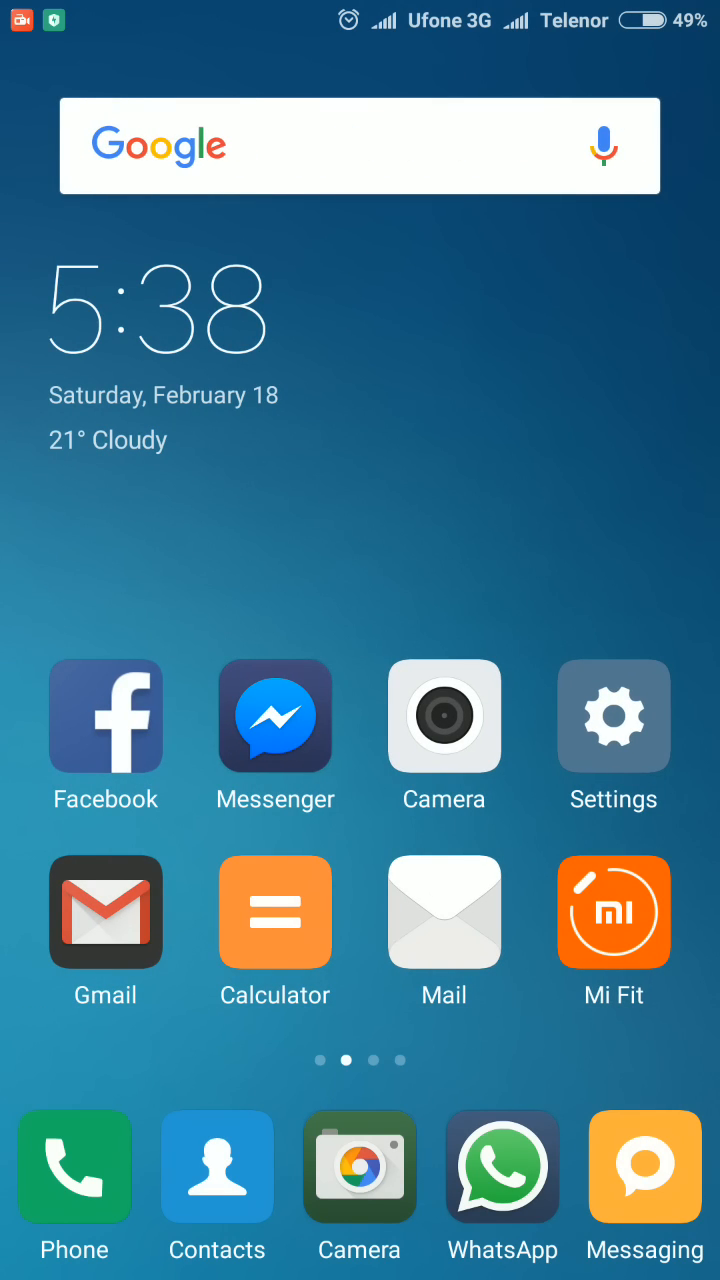
# Reach the Choose apps list under Manage apps' battery usage.
pyautogui.click(612, 716)
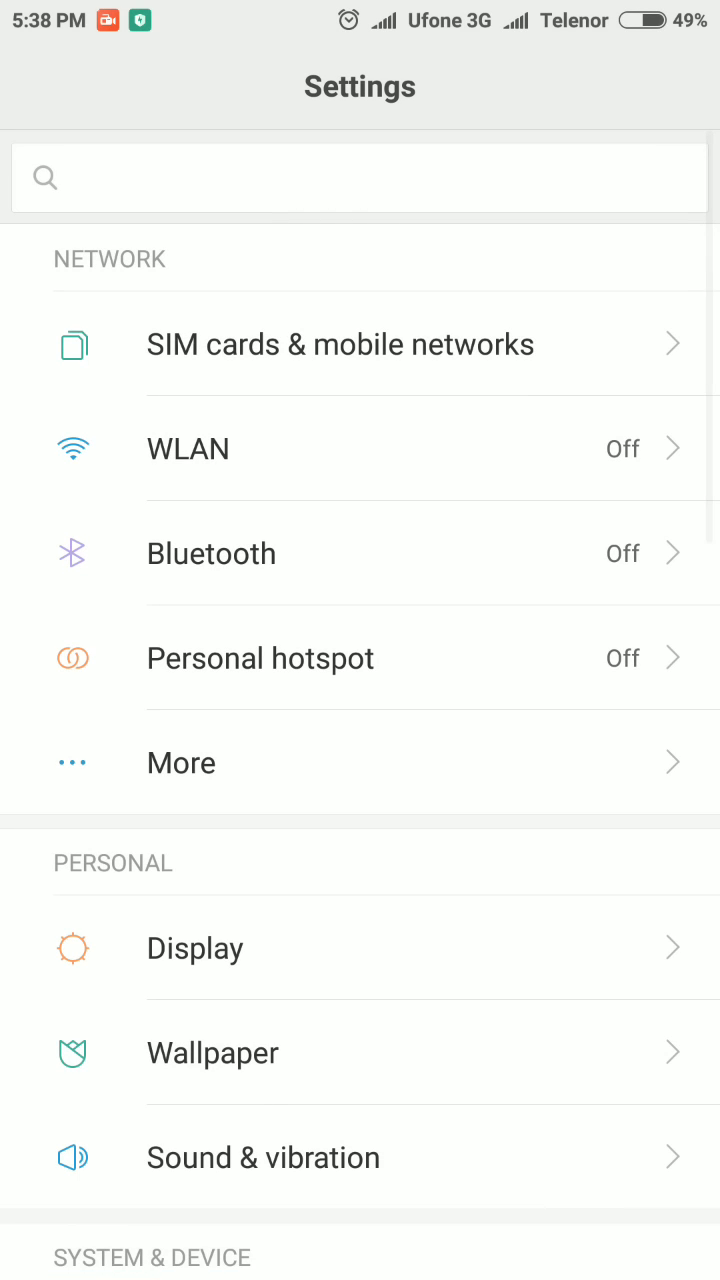
pyautogui.scroll(-3)
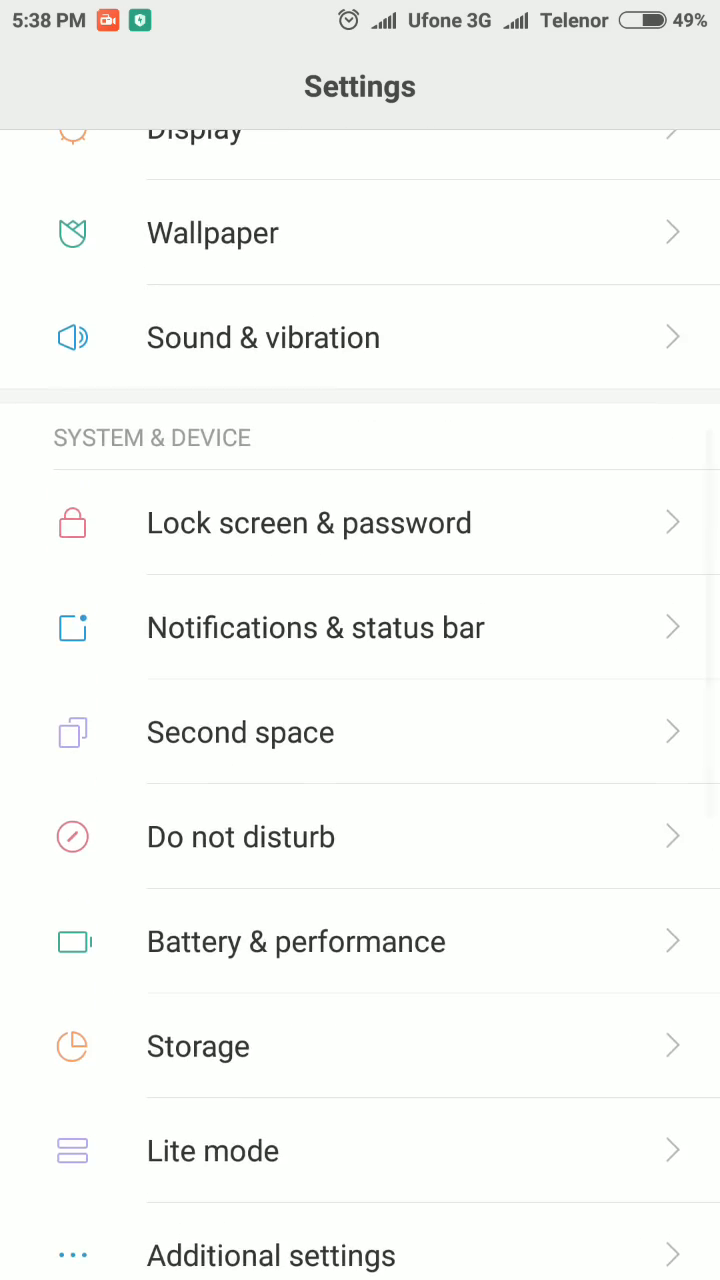
pyautogui.click(296, 940)
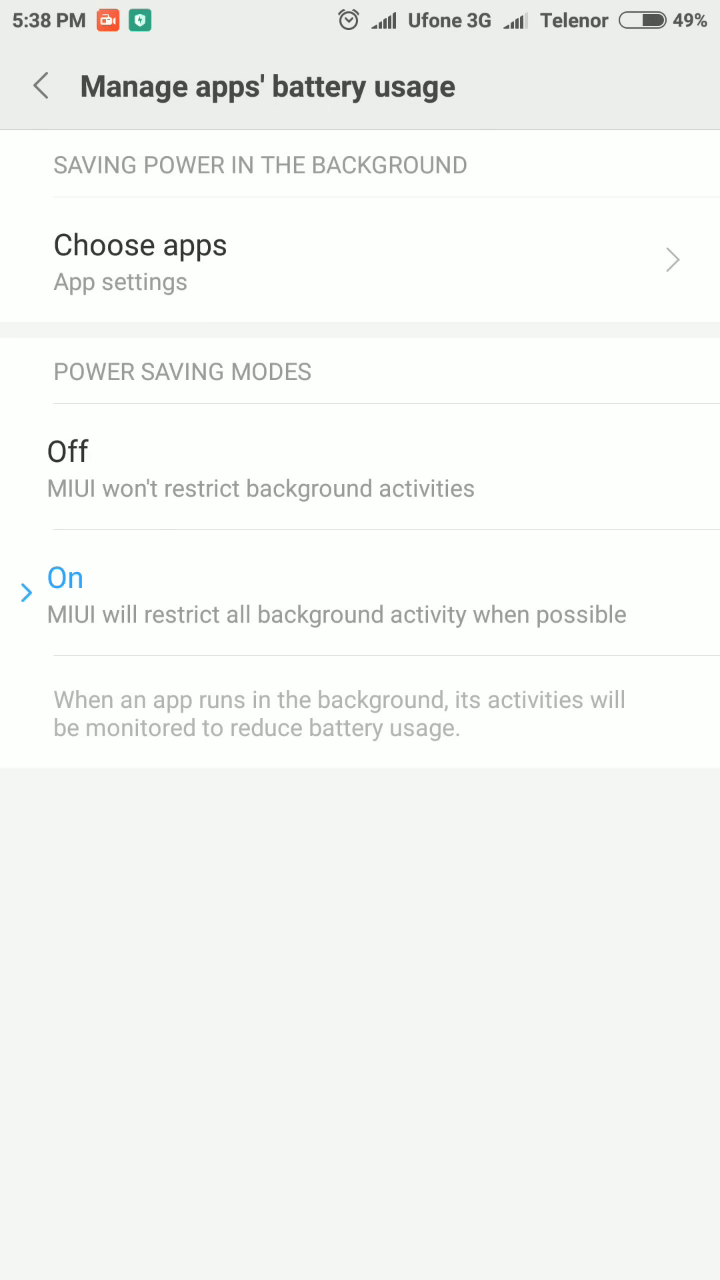
pyautogui.click(140, 244)
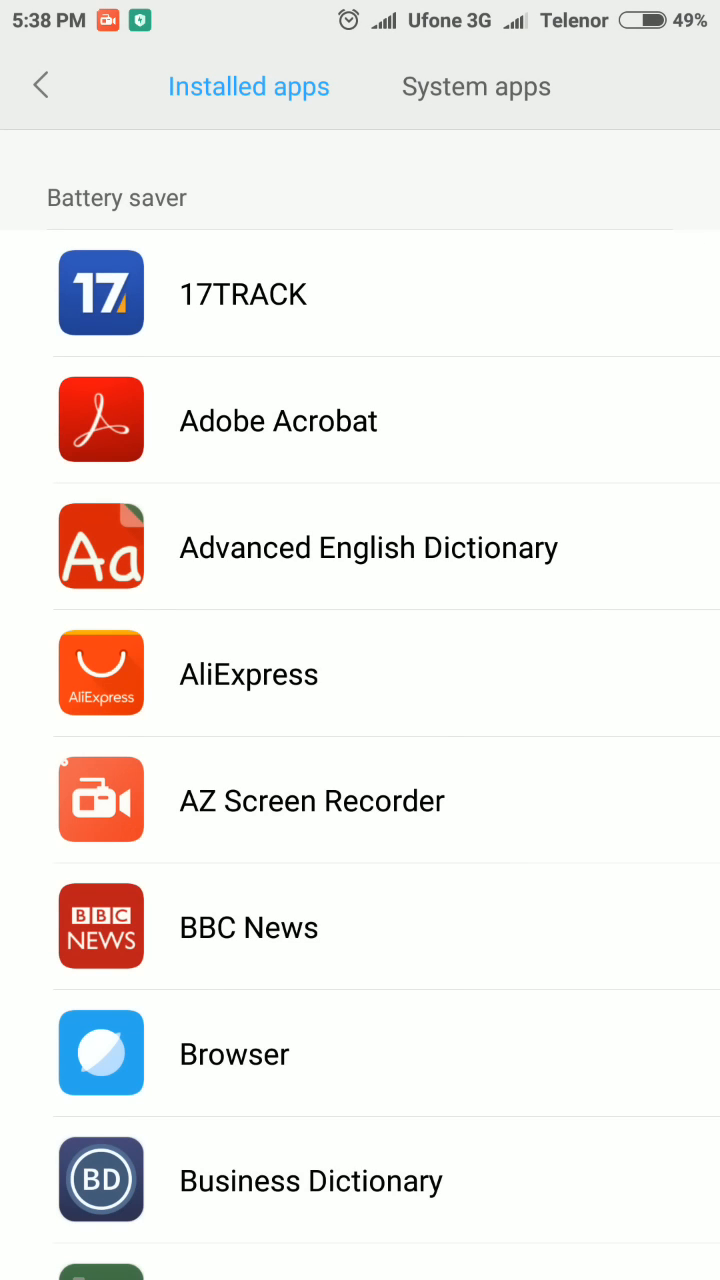
# Set Strava's background activity to No restrictions and return to the home screen.
pyautogui.scroll(-3)
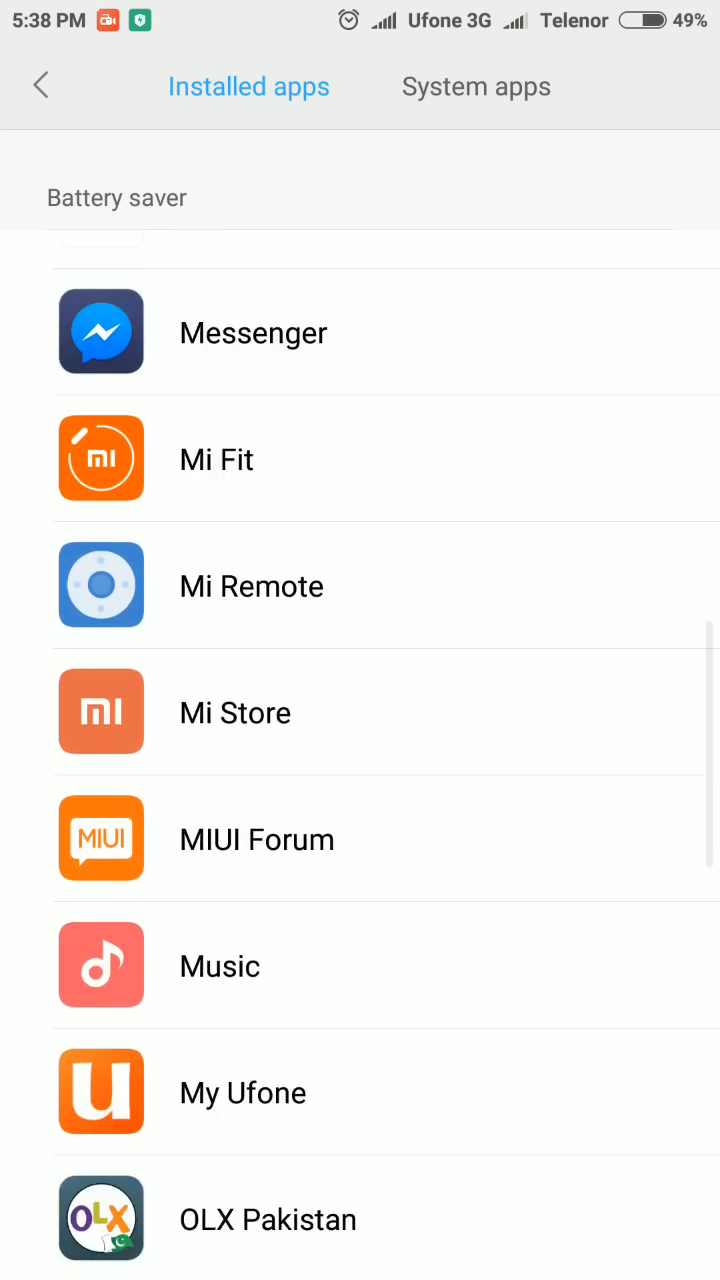
pyautogui.scroll(-3)
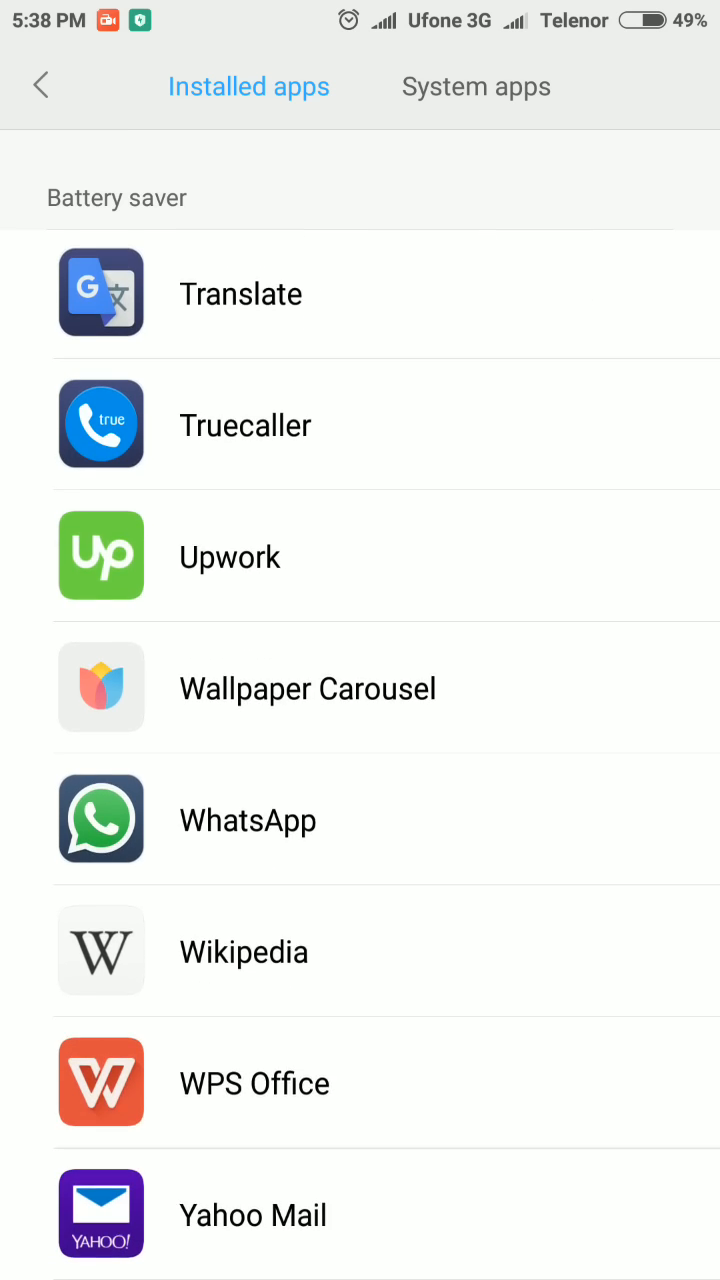
pyautogui.scroll(3)
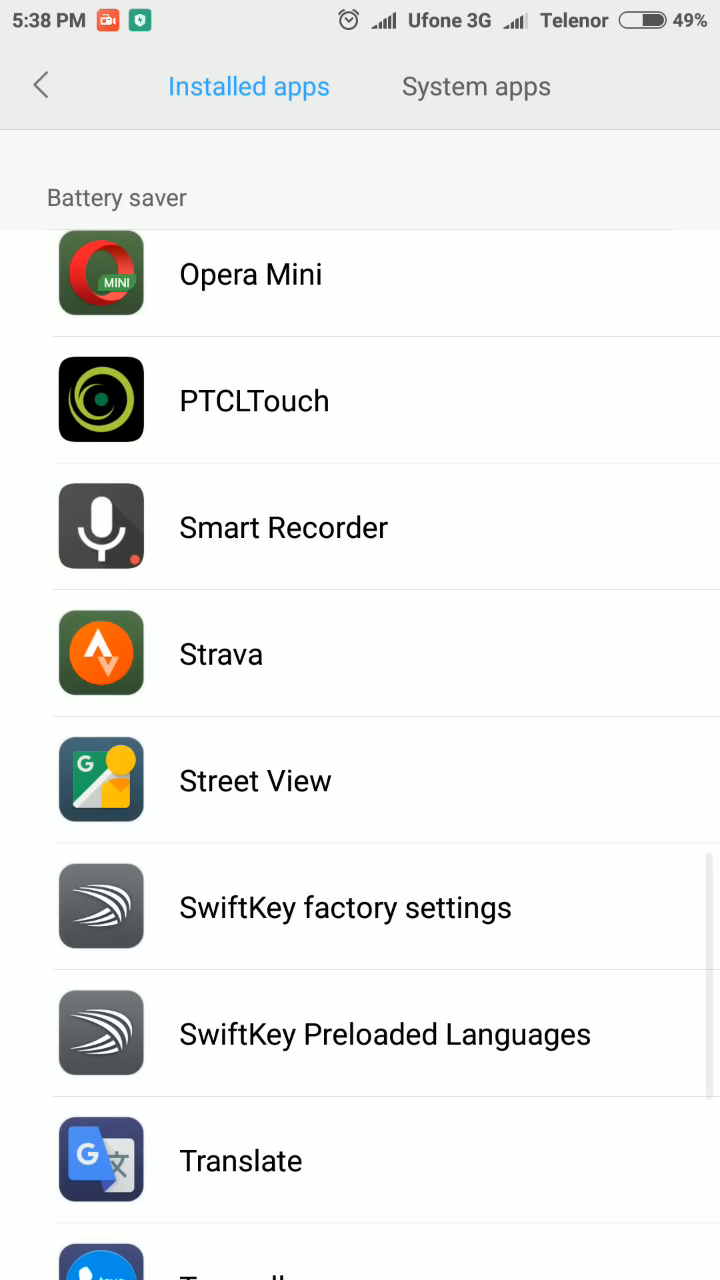
pyautogui.click(220, 654)
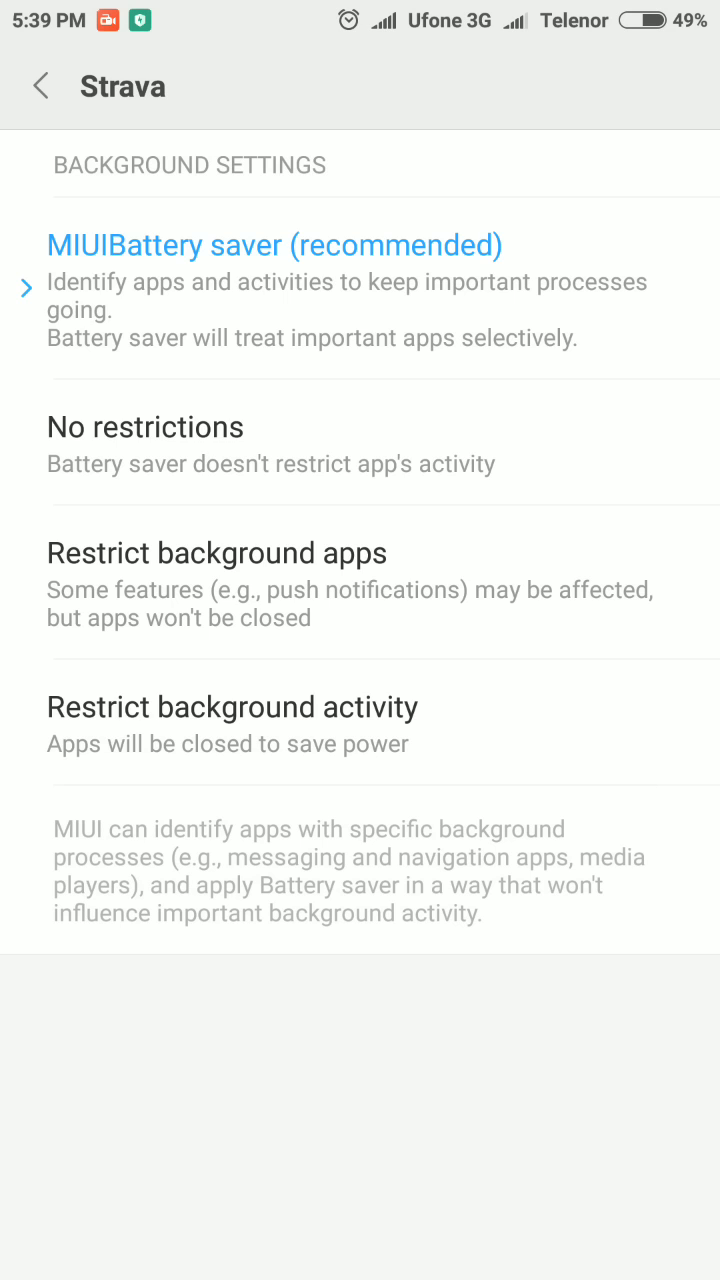
pyautogui.click(144, 428)
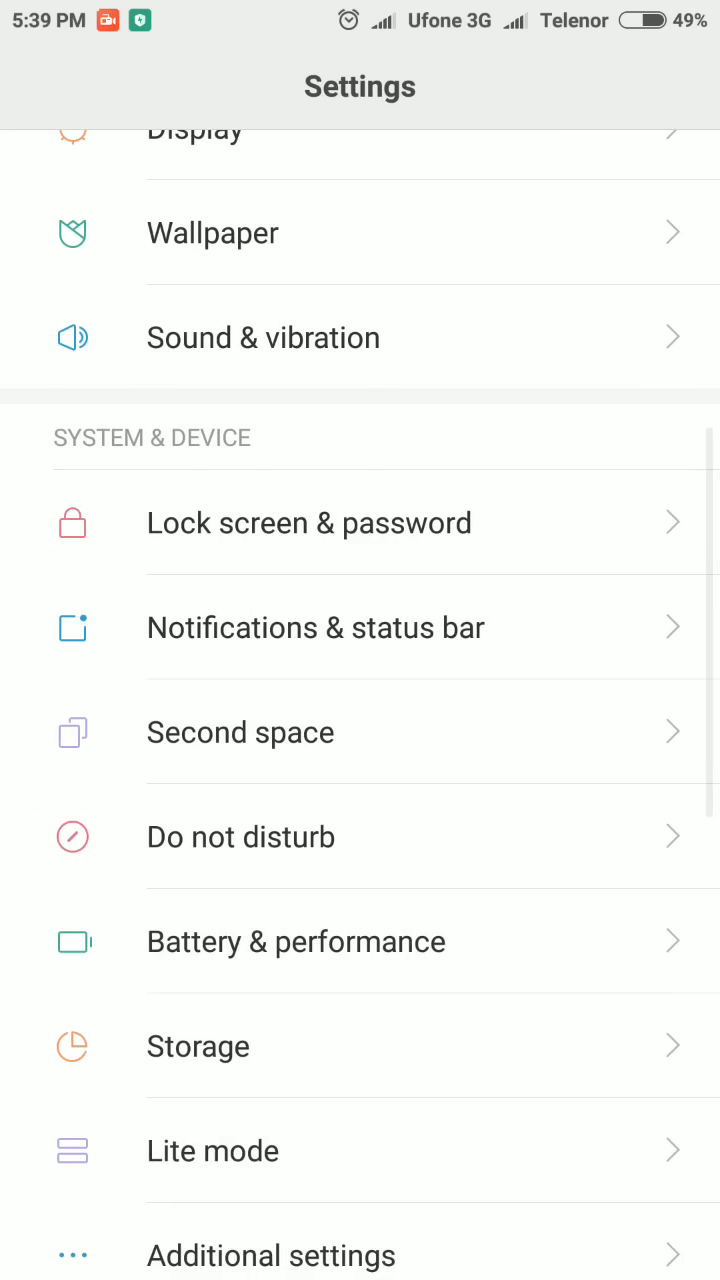
pyautogui.press('HOME')
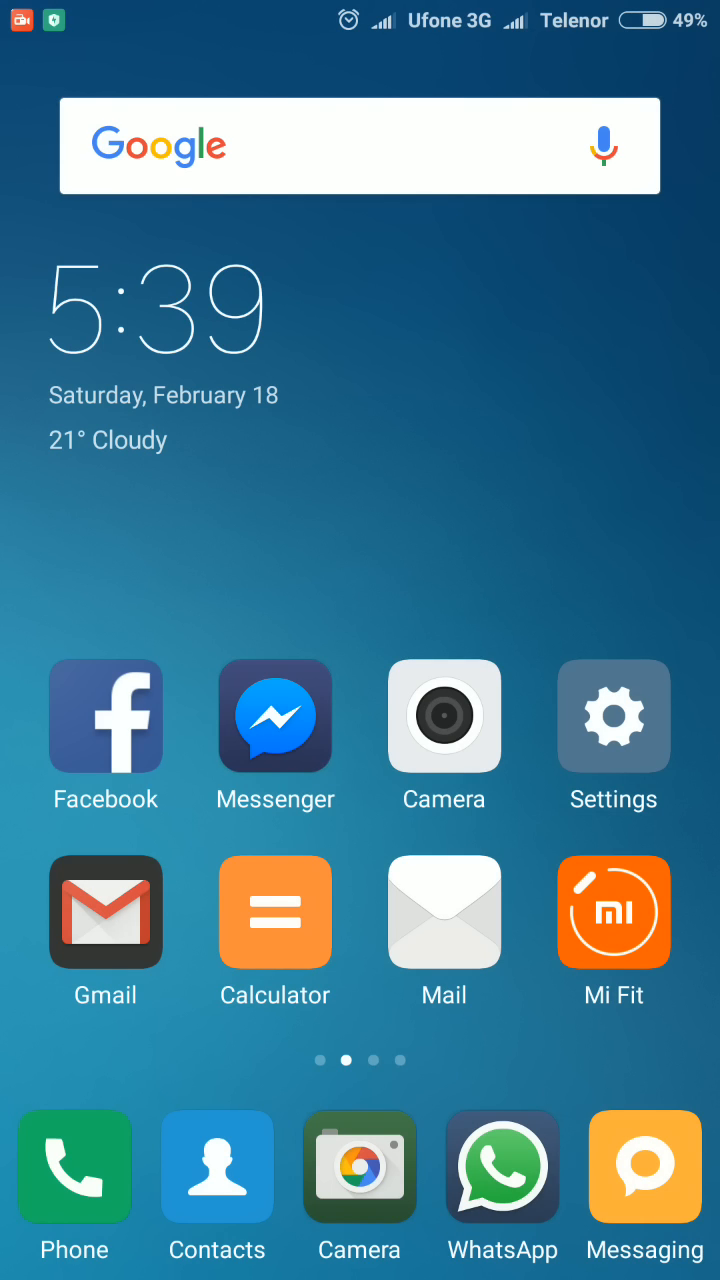